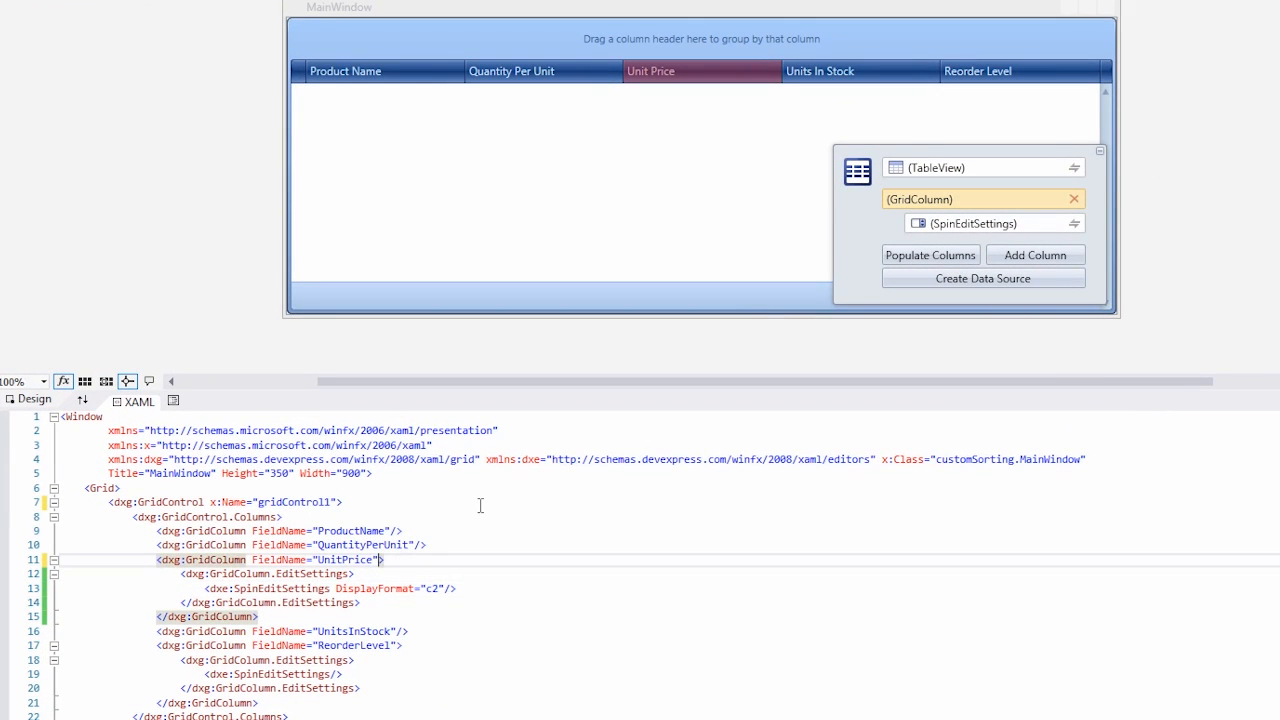
Add GroupIndex="0" to the UnitPrice GridColumn so the grid groups by Unit Price.
{"action": "type", "text": "GroupIndex=\"0"}
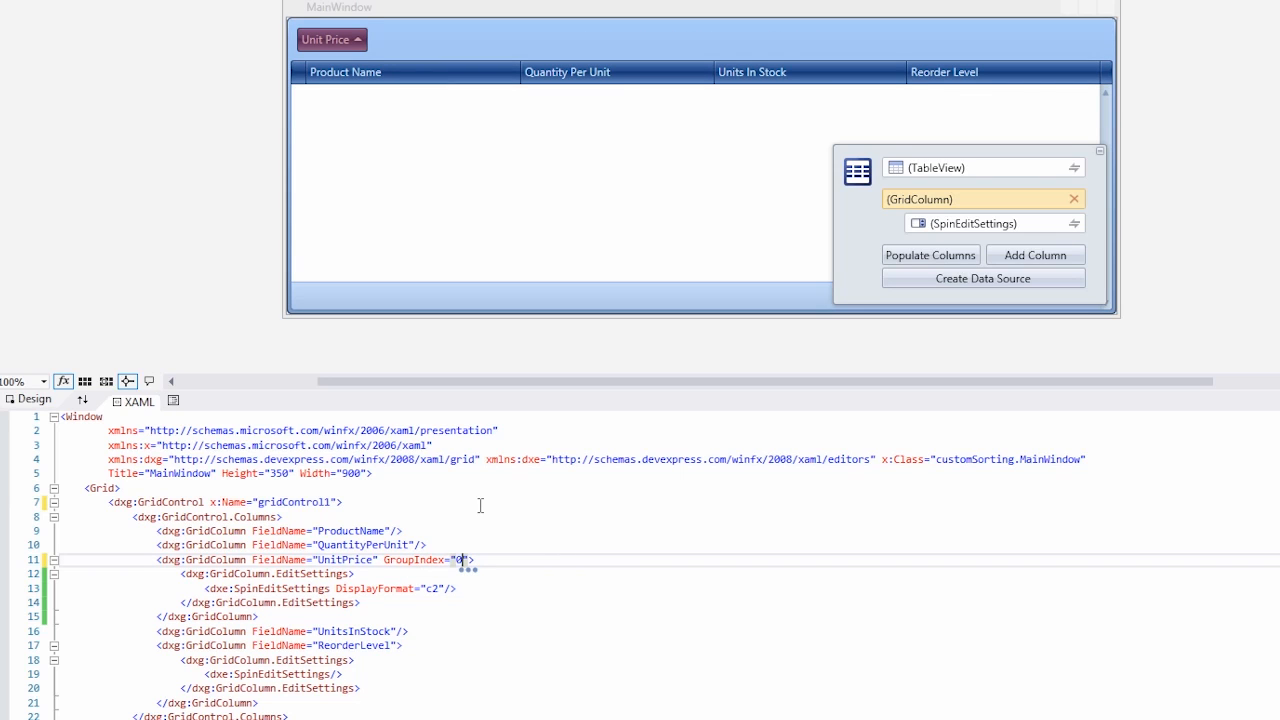
{"action": "left_click", "coordinate": [200, 36]}
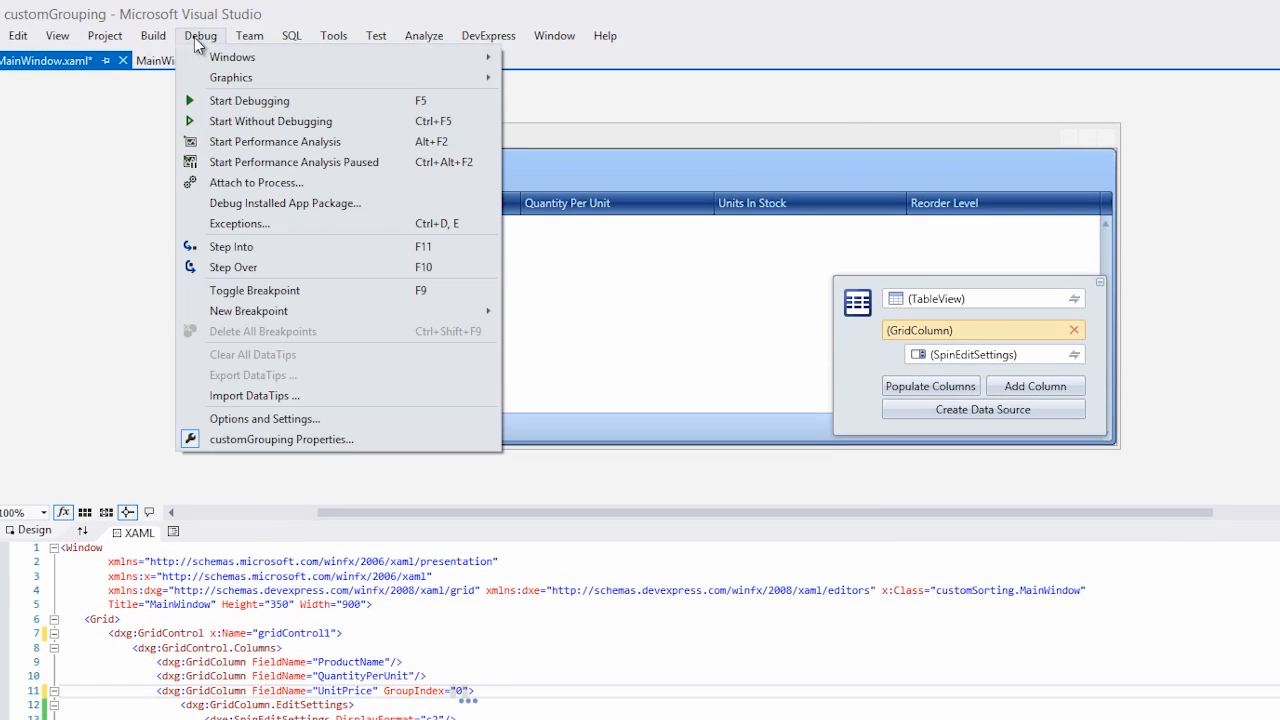
Start debugging and expand the first Unit Price group to see its products.
{"action": "left_click", "coordinate": [248, 100]}
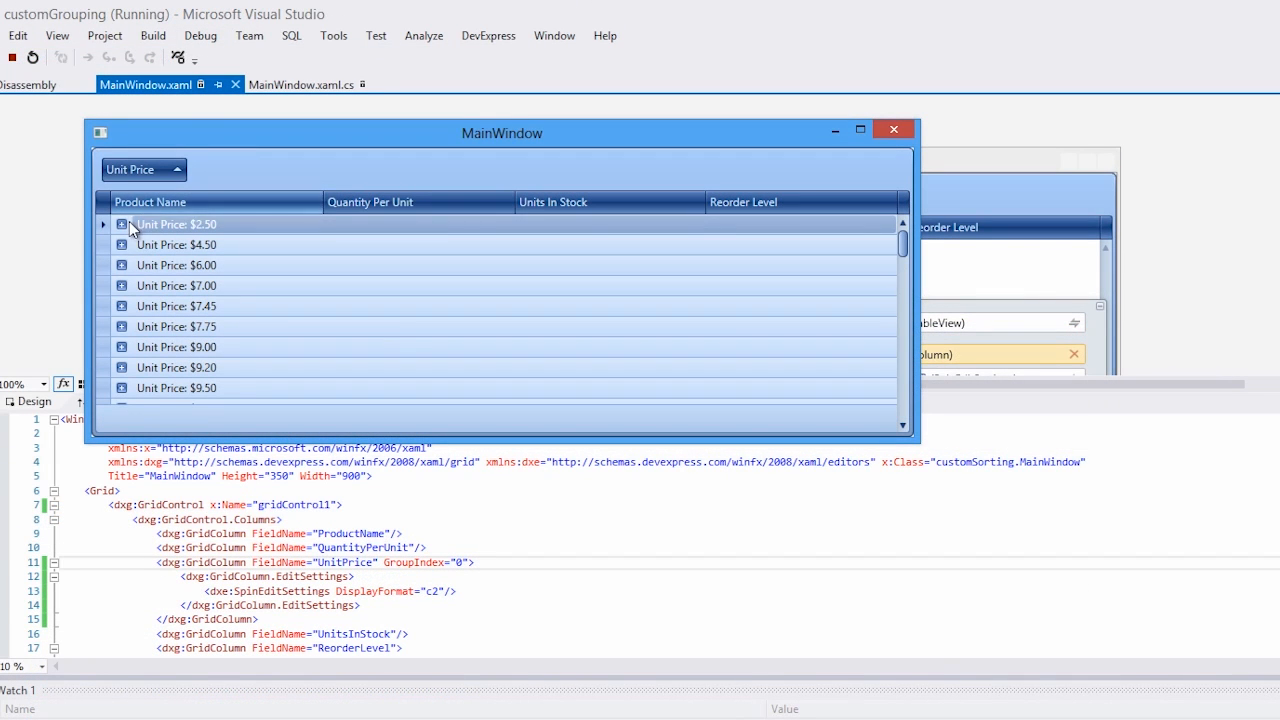
{"action": "left_click", "coordinate": [122, 264]}
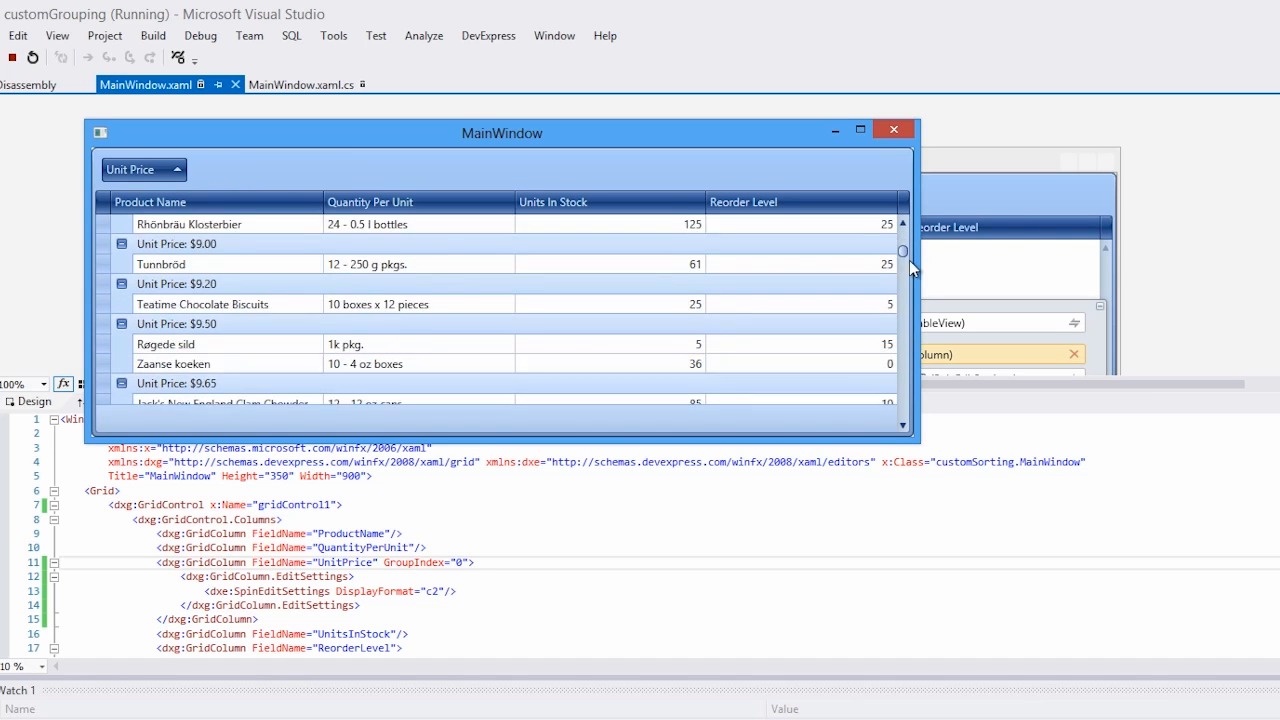
{"action": "scroll", "scroll_direction": "down", "scroll_amount": 3}
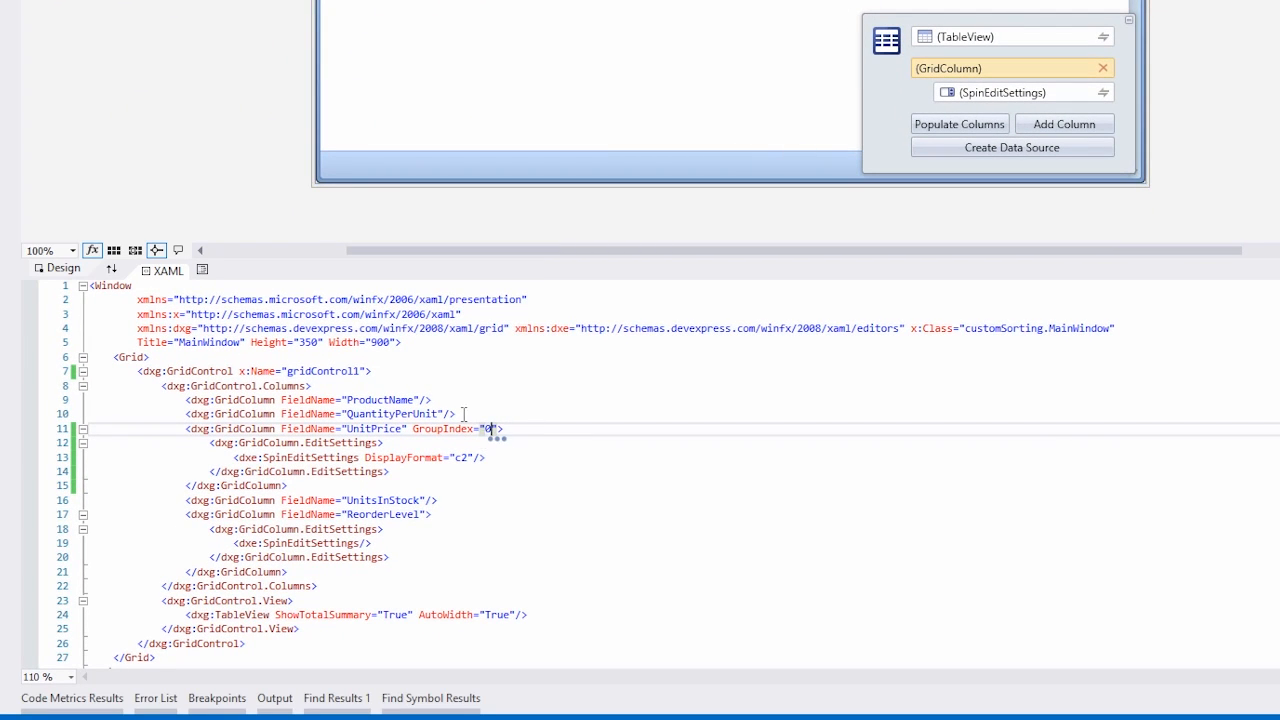
Set SortMode="Custom" on UnitPrice and wire CustomColumnGroup and CustomGroupDisplayText to new event handlers.
{"action": "type", "text": "SortMode=\""}
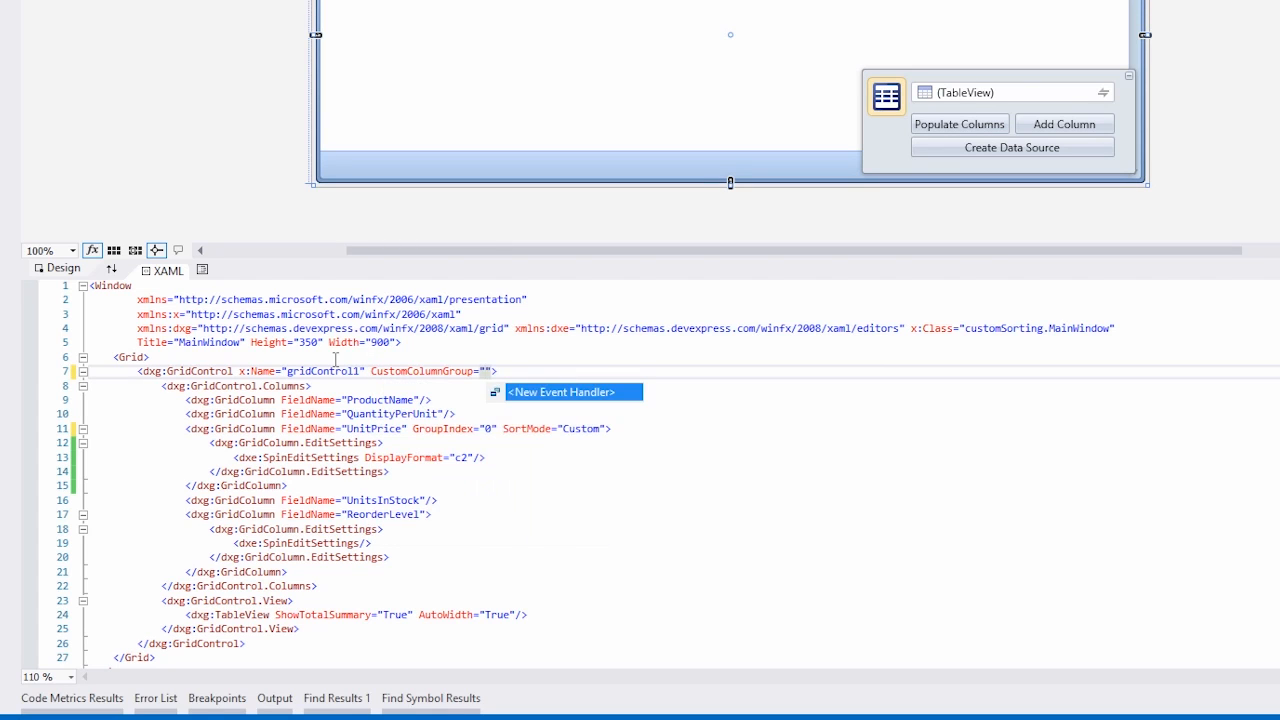
{"action": "type", "text": "CustomColumnGroup_1\" CustomGroupDisplayText=\"gridControl1_CustomGroupDisplayText_1"}
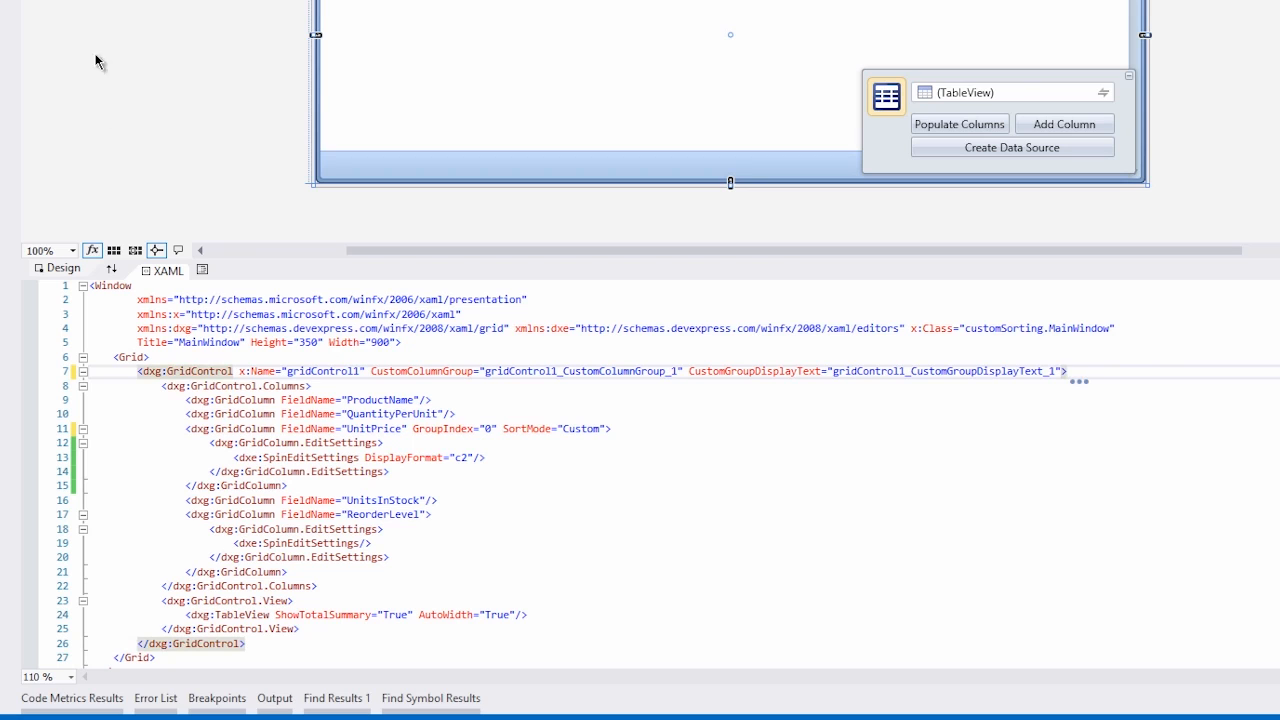
{"action": "left_click", "coordinate": [220, 58]}
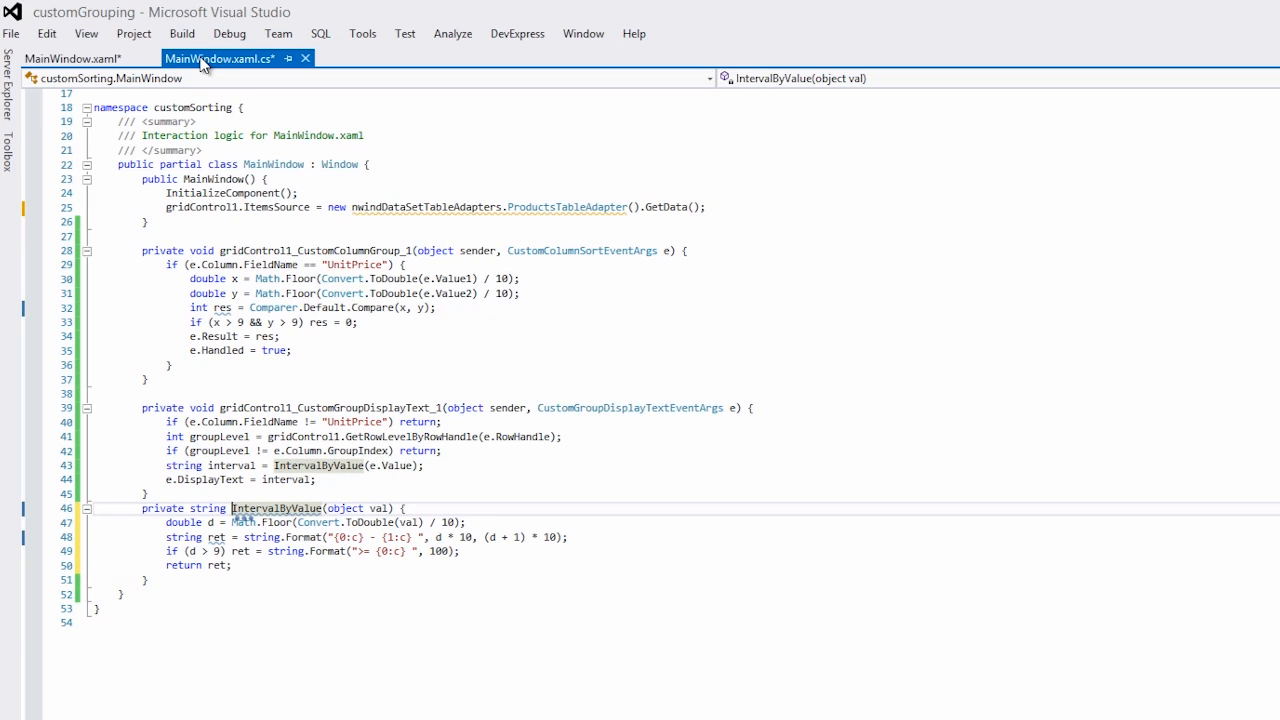
Implement the $10-range grouping handlers with an IntervalByValue helper in MainWindow.xaml.cs and return to MainWindow.xaml.
{"action": "left_click", "coordinate": [68, 58]}
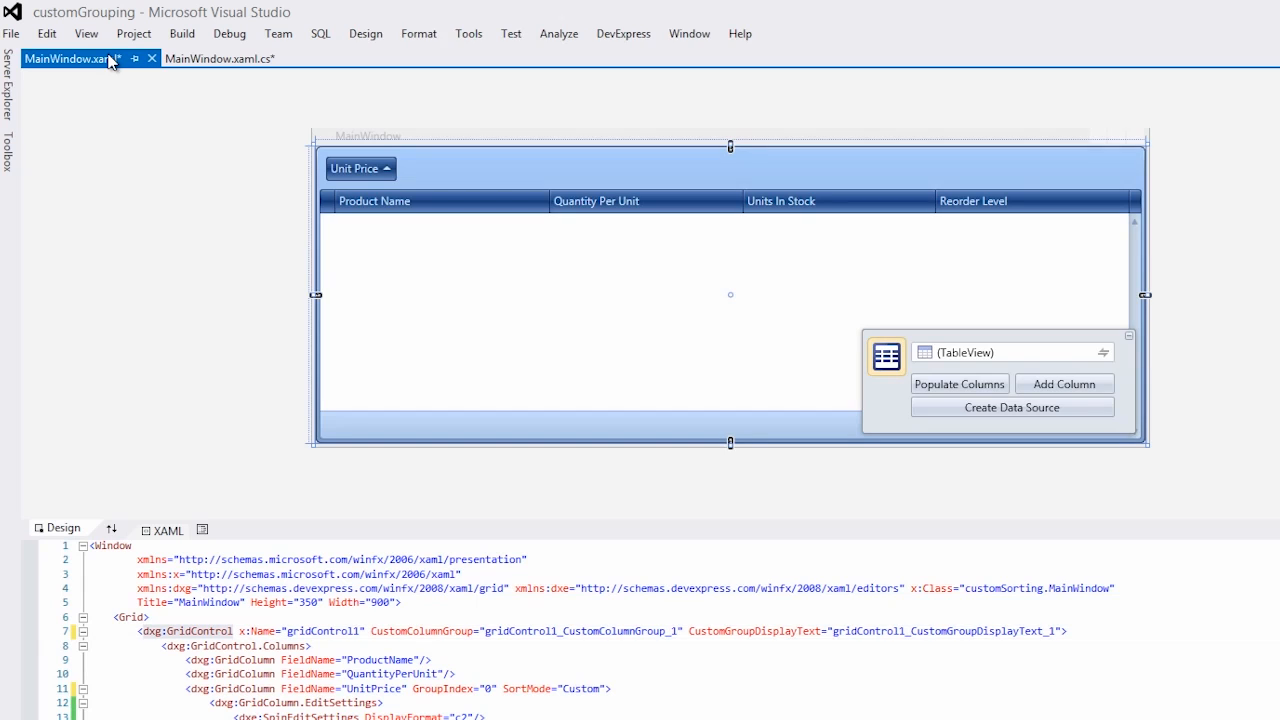
Start debugging and expand the $0.00 - $10.00 group to browse products in $10 price ranges.
{"action": "left_click", "coordinate": [228, 32]}
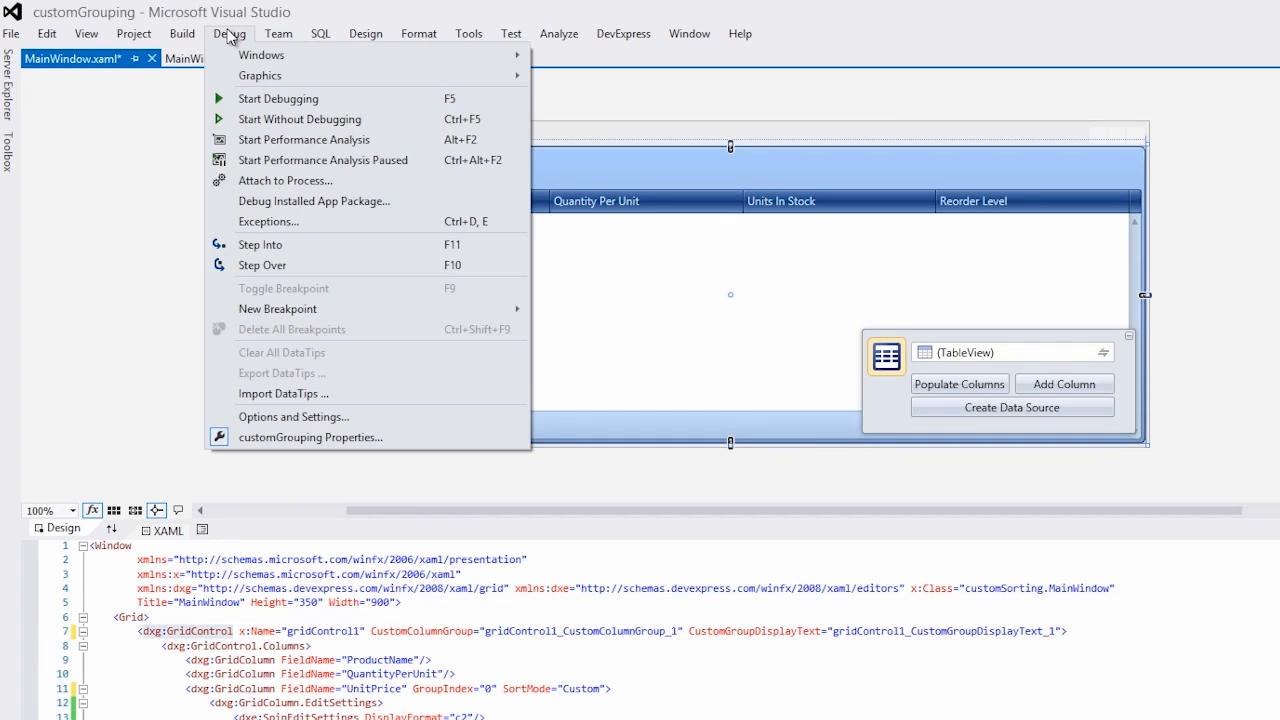
{"action": "left_click", "coordinate": [278, 98]}
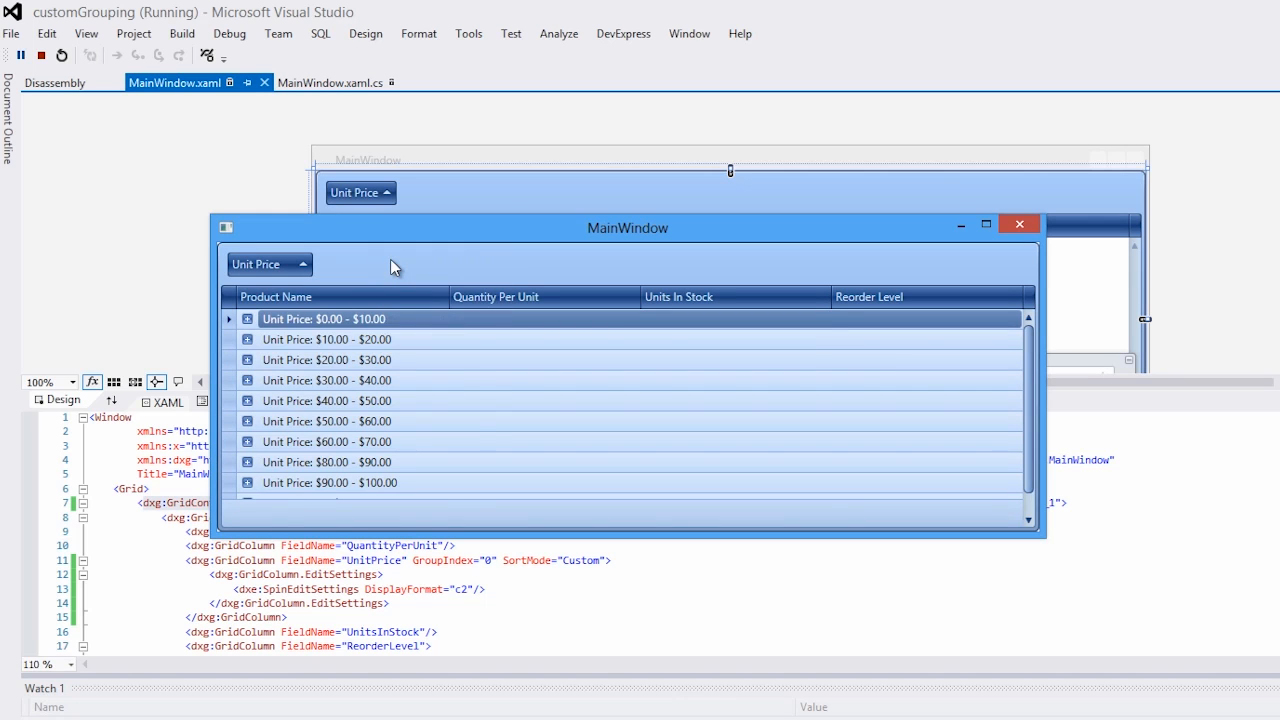
{"action": "left_click", "coordinate": [228, 318]}
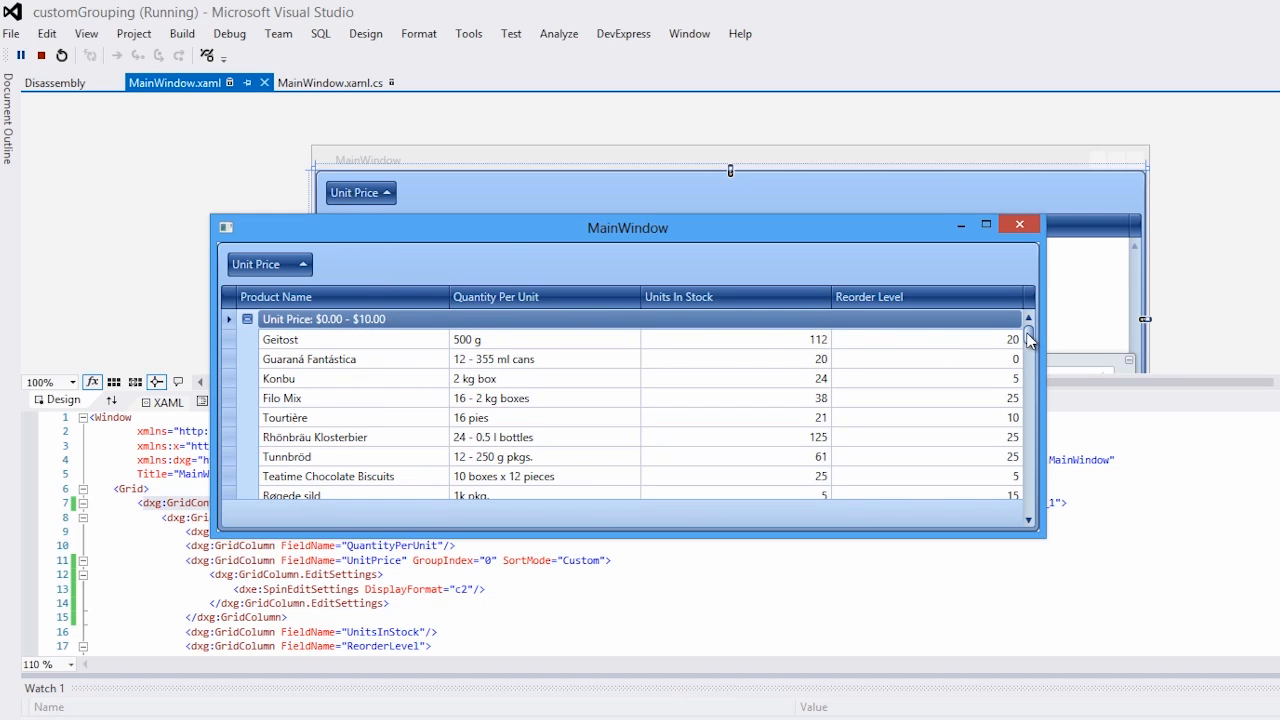
{"action": "scroll", "scroll_direction": "down", "scroll_amount": 3}
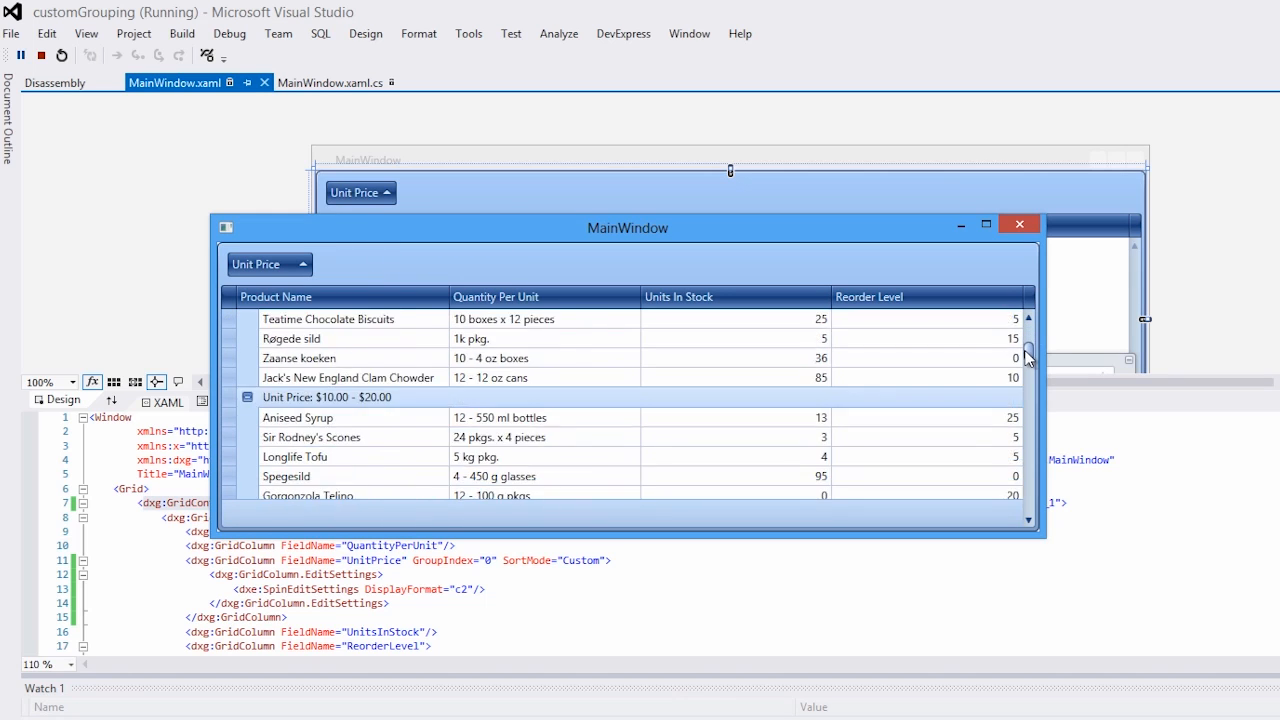
{"action": "scroll", "scroll_direction": "down", "scroll_amount": 3}
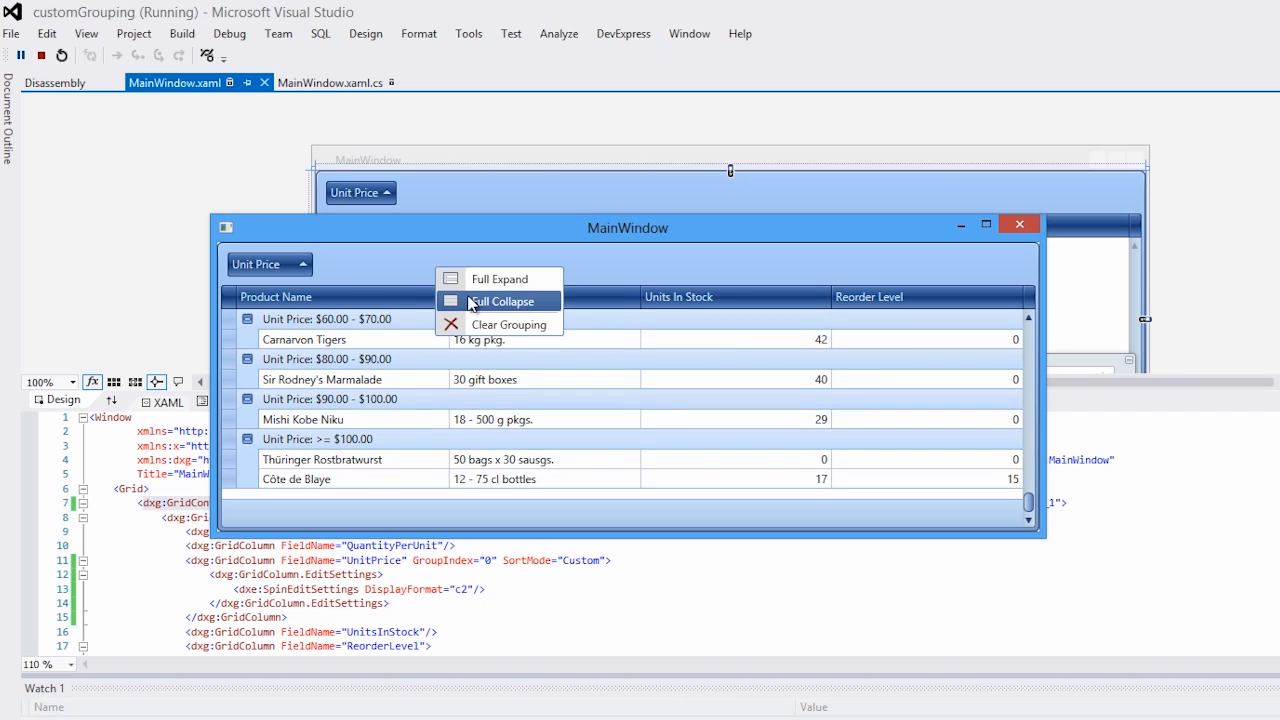
Fully collapse the price groups and remove the Unit Price grouping for a flat list.
{"action": "left_click", "coordinate": [500, 300]}
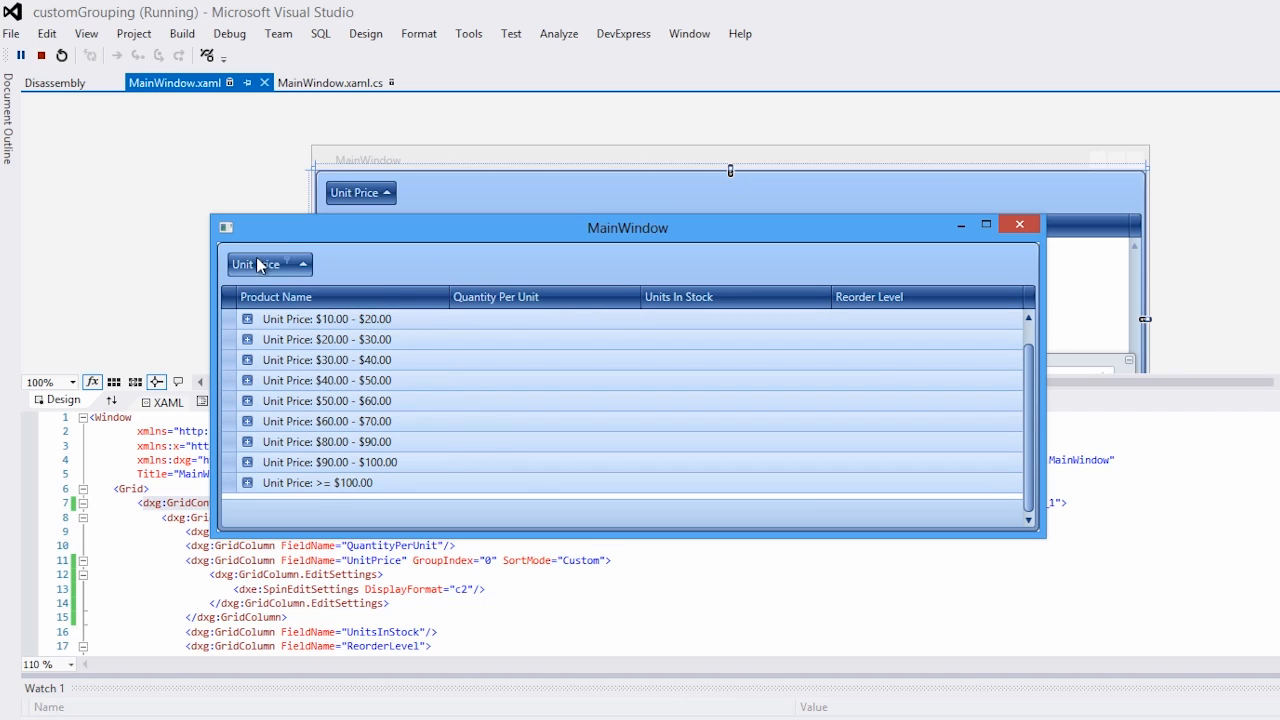
{"action": "left_click", "coordinate": [262, 264]}
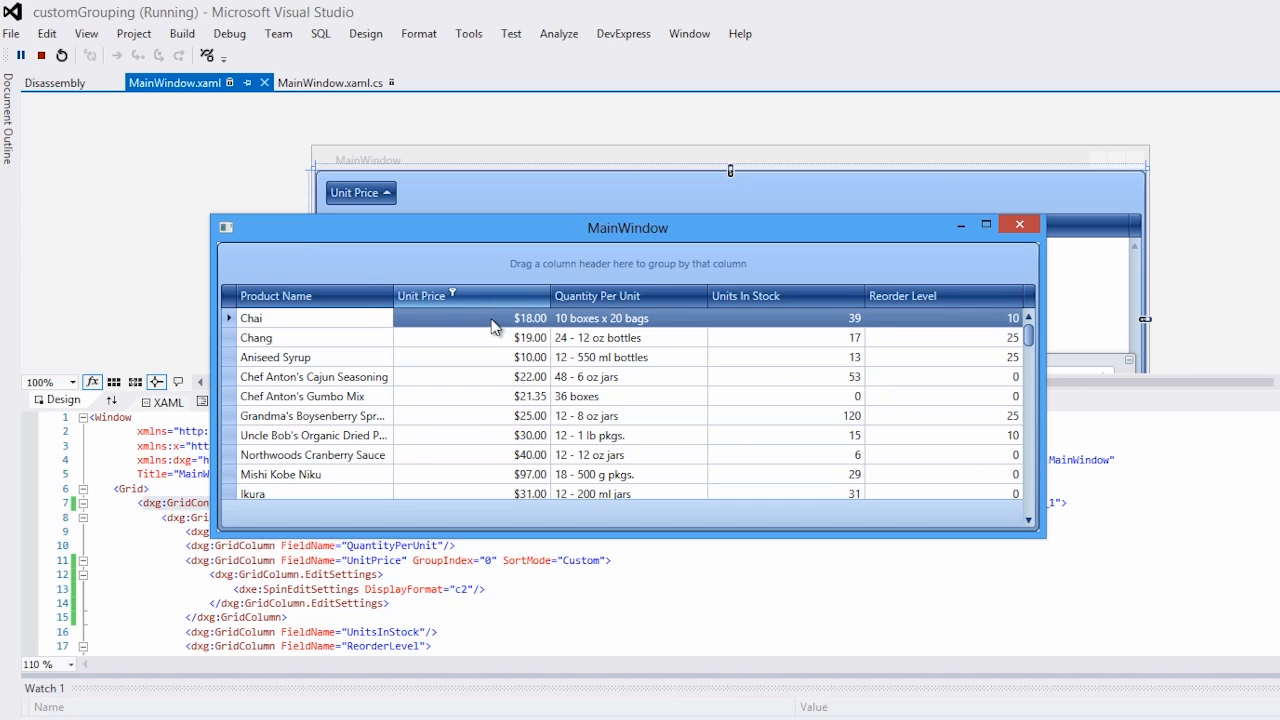